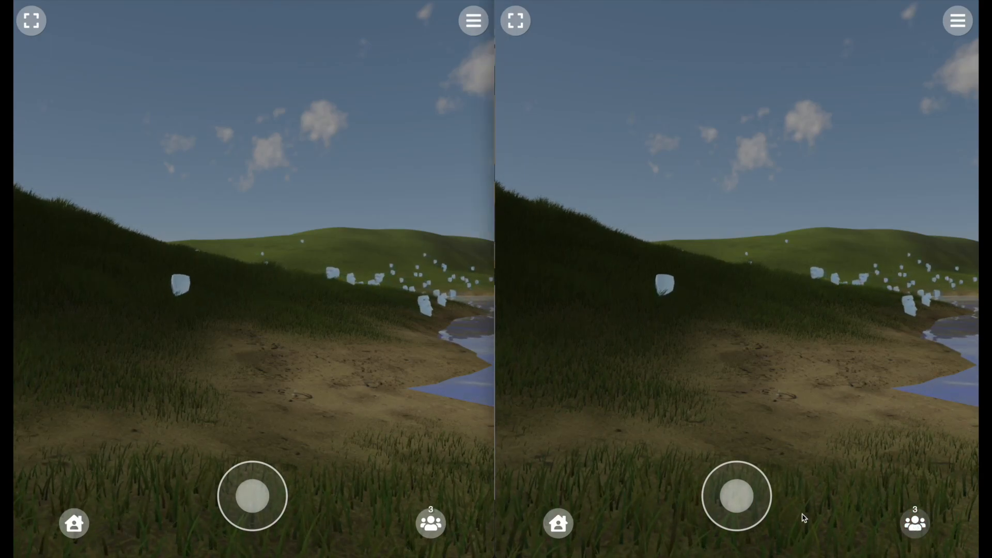
Open the participant list showing the three people in the grassland room.
{"action": "left_click", "coordinate": [430, 523]}
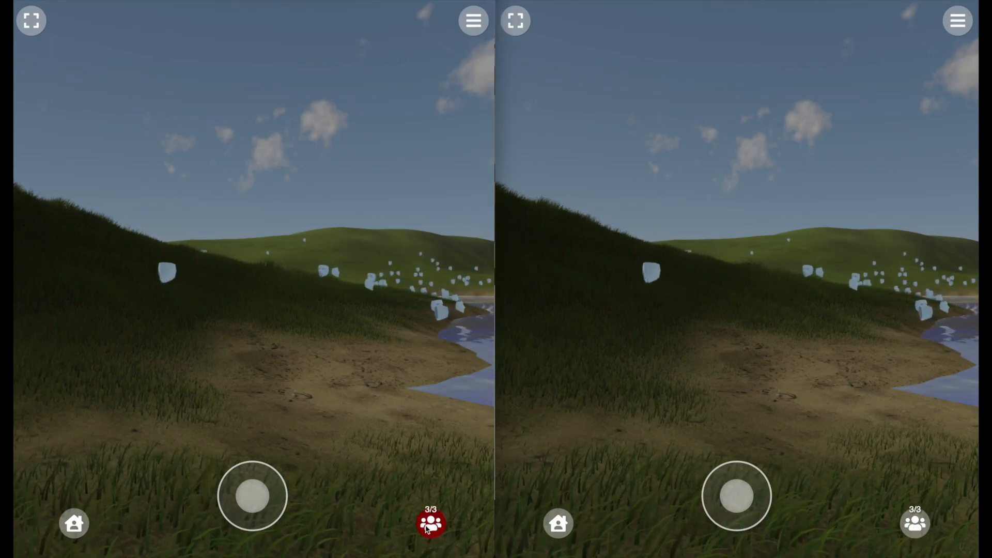